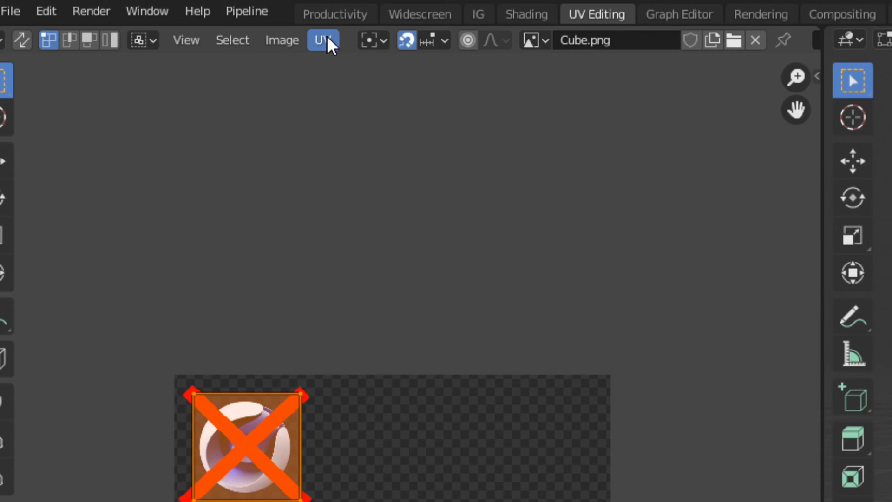
Browse the UV menu toward the Mirror operation for the selected island.
{"action": "left_click", "coordinate": [323, 39]}
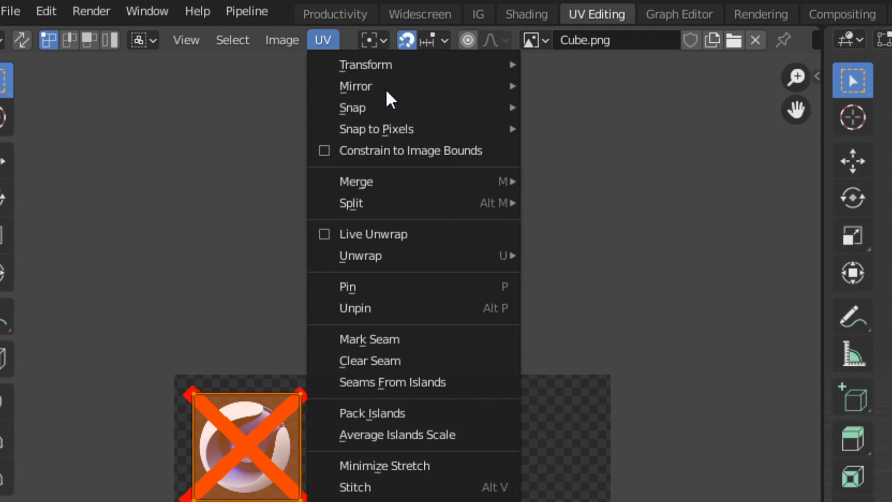
{"action": "mouse_move", "coordinate": [356, 86]}
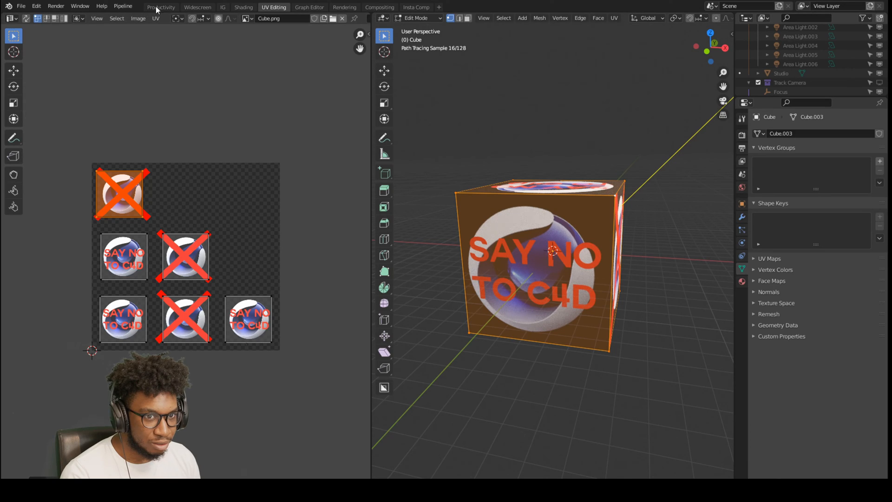
In the Productivity workspace, set the render engine to Eevee to preview the cube.
{"action": "left_click", "coordinate": [161, 7]}
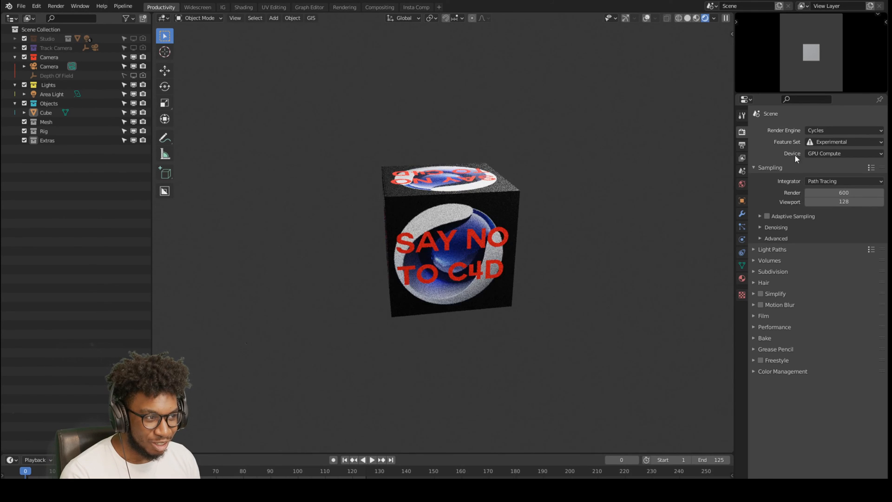
{"action": "left_click", "coordinate": [844, 130]}
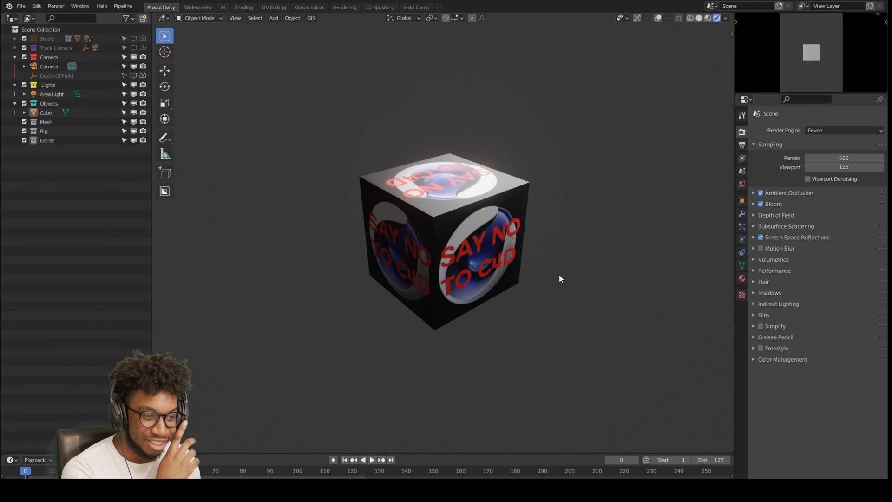
{"action": "mouse_move", "coordinate": [444, 293]}
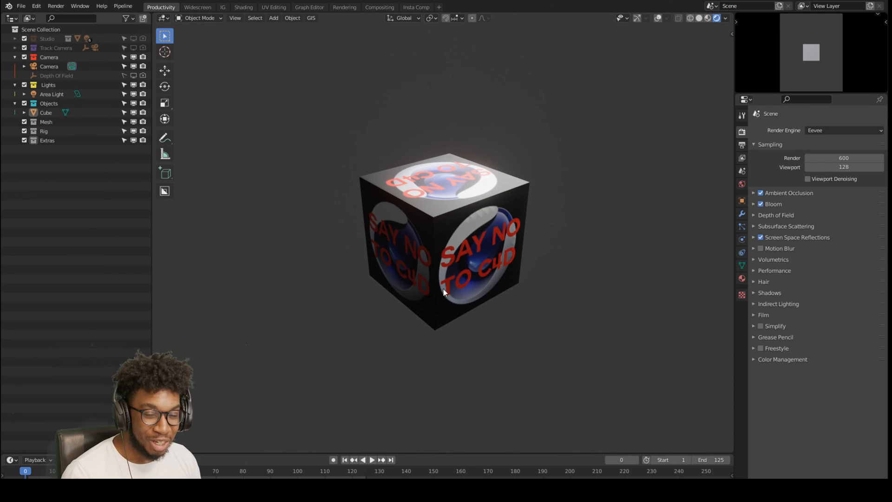